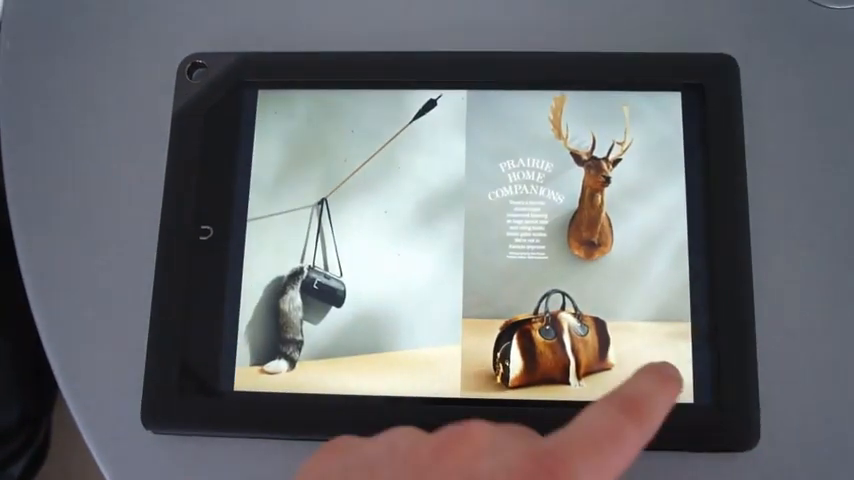
scroll("left", 3)
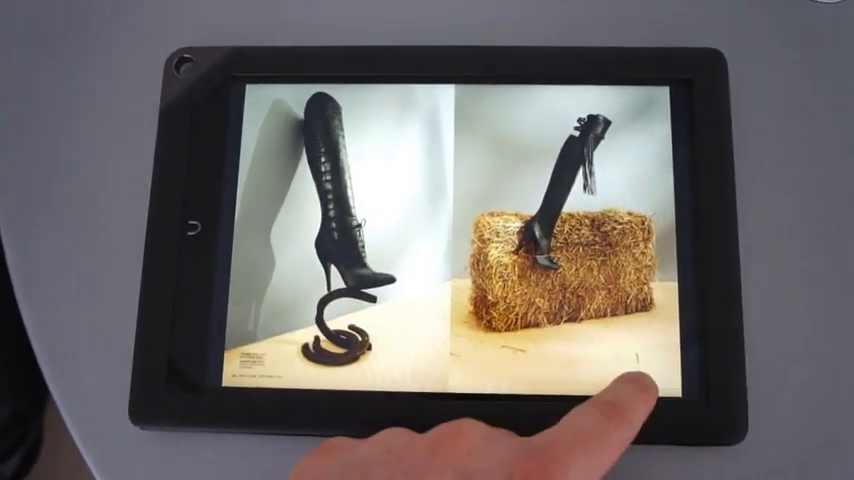